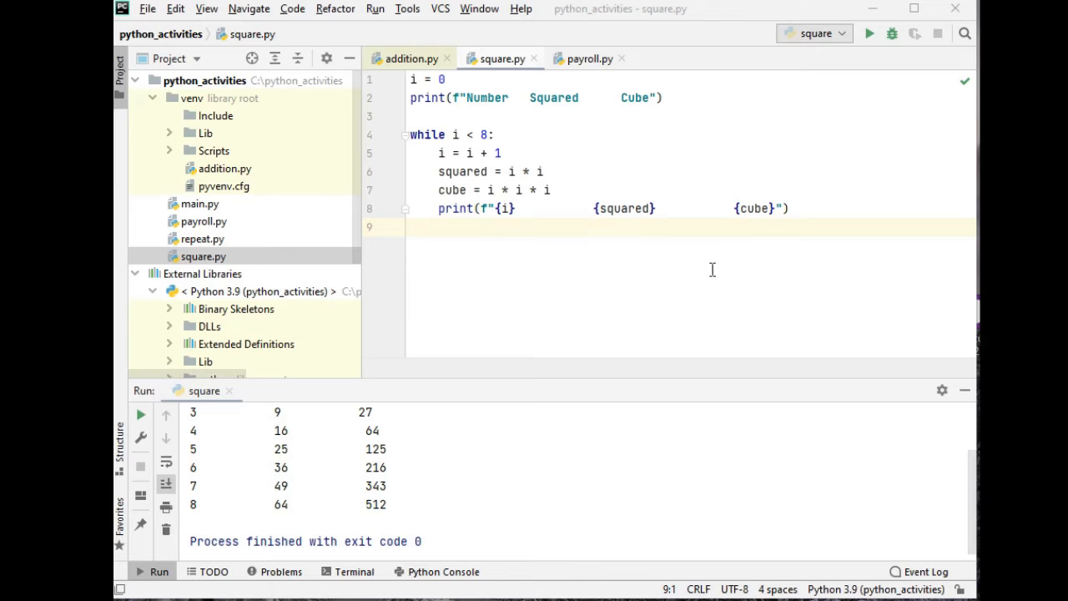
mouse_move(695, 298)
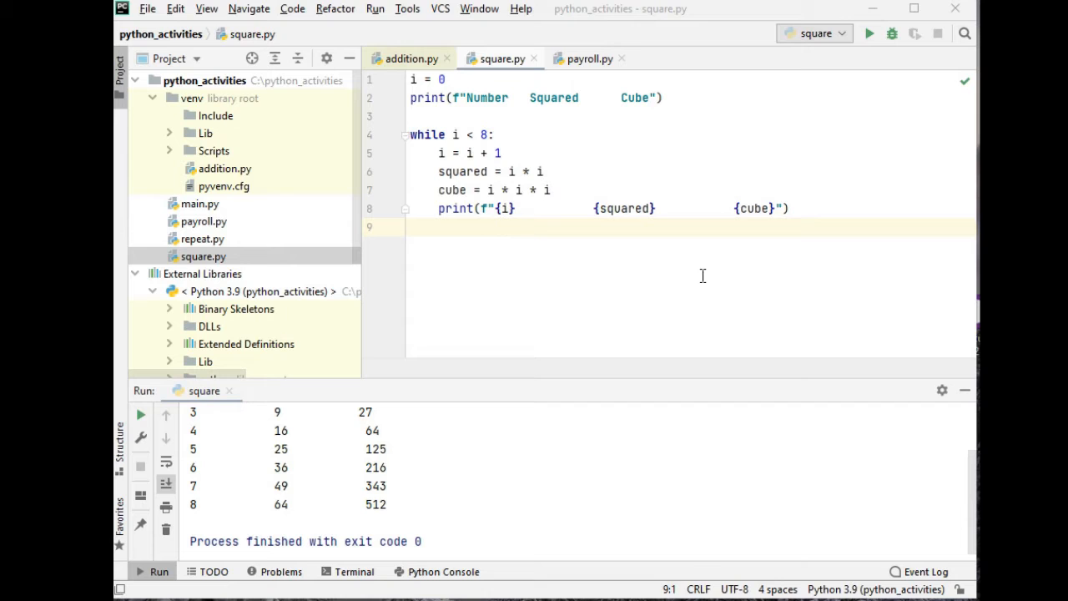
Check the PyCharm version details, then rerun square.py to show the 1–8 Number/Squared/Cube table.
click(521, 9)
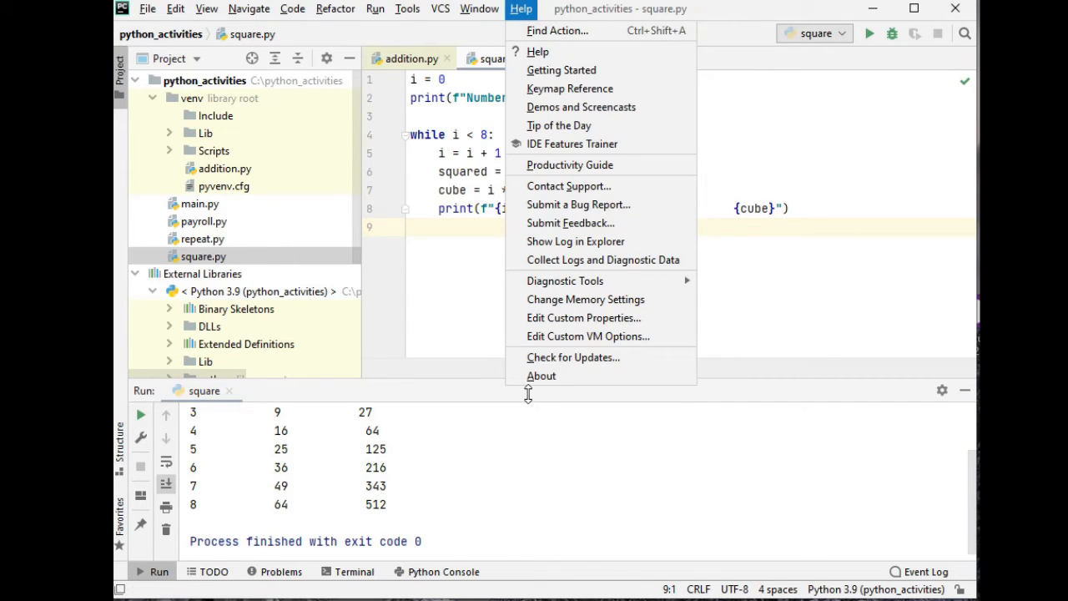
click(542, 376)
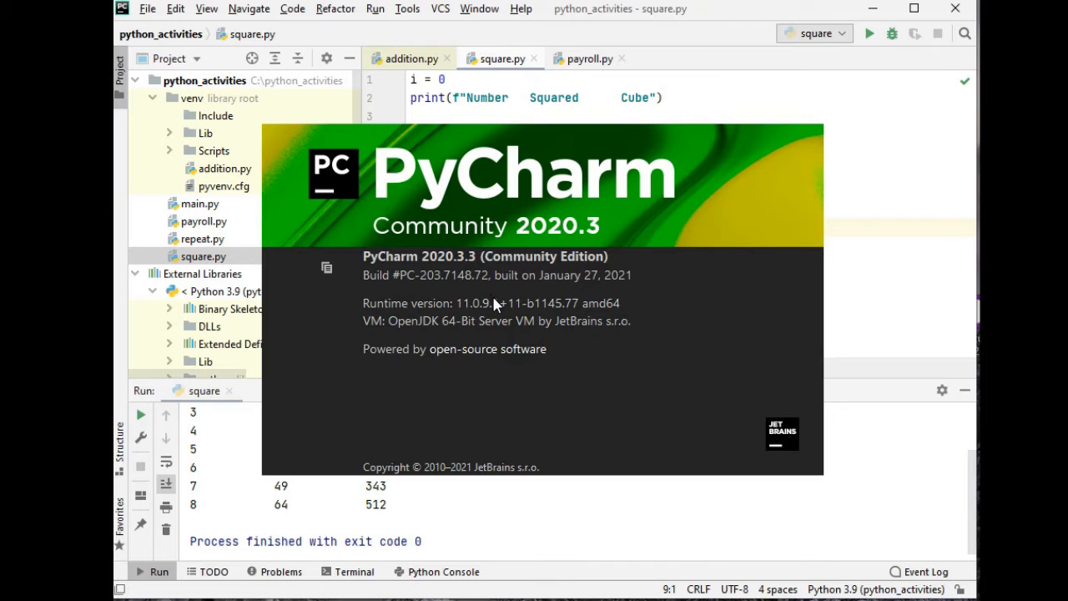
mouse_move(457, 223)
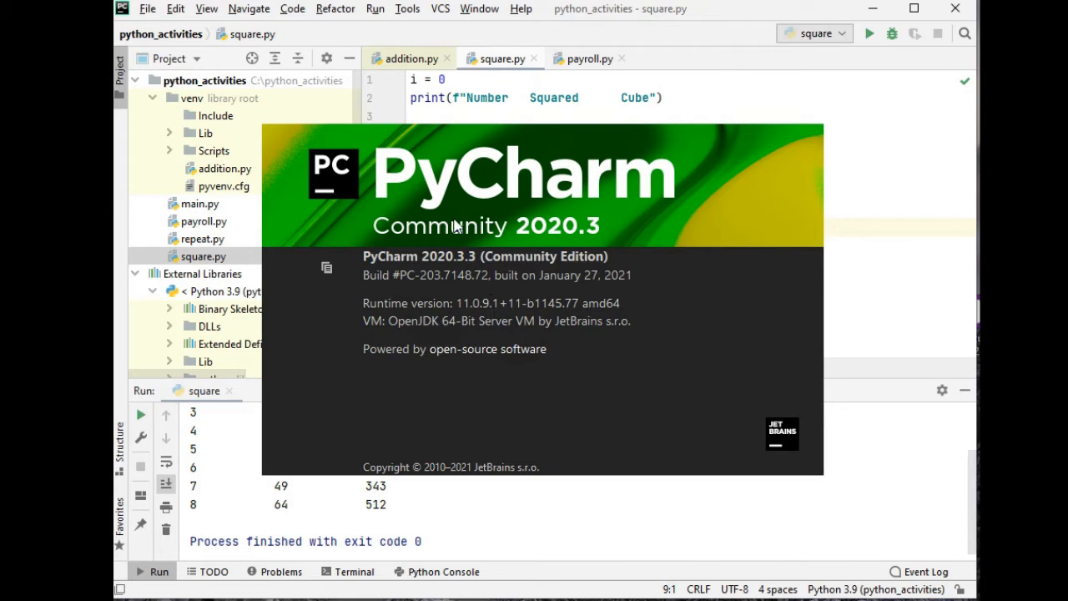
mouse_move(546, 380)
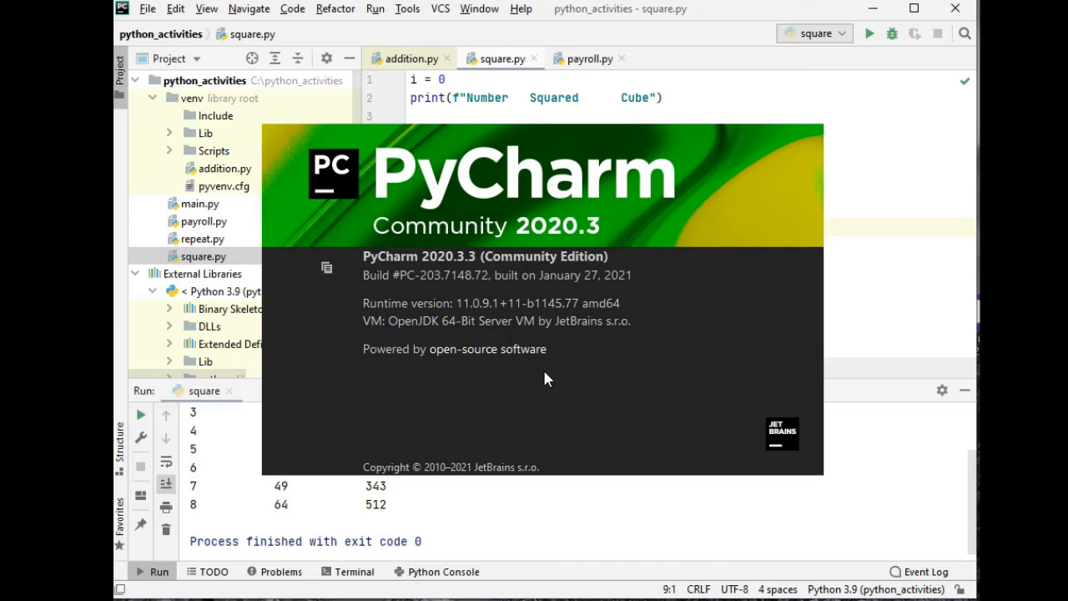
mouse_move(546, 365)
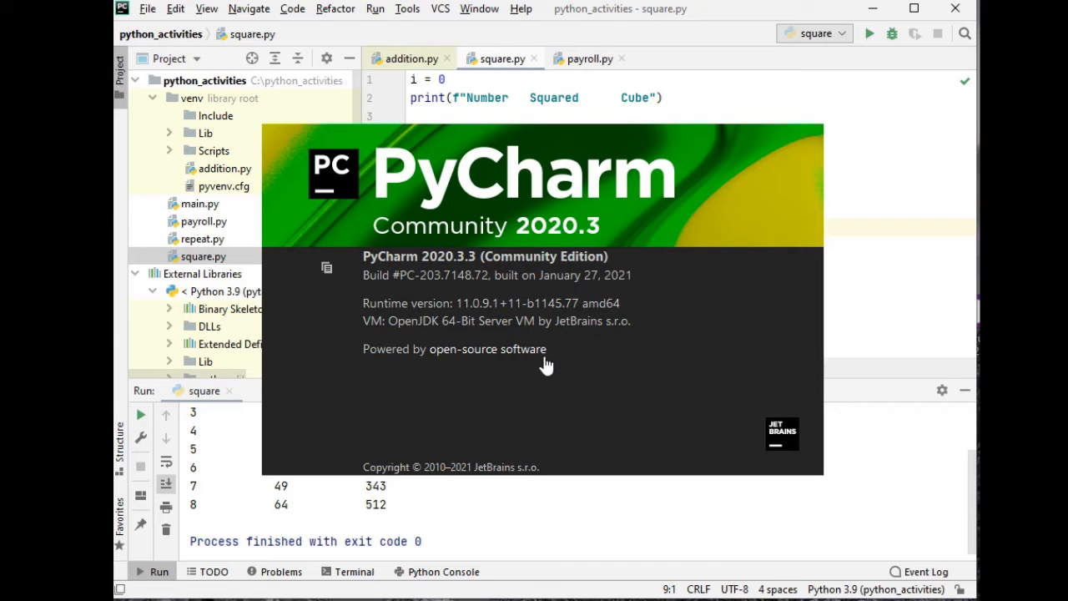
mouse_move(853, 441)
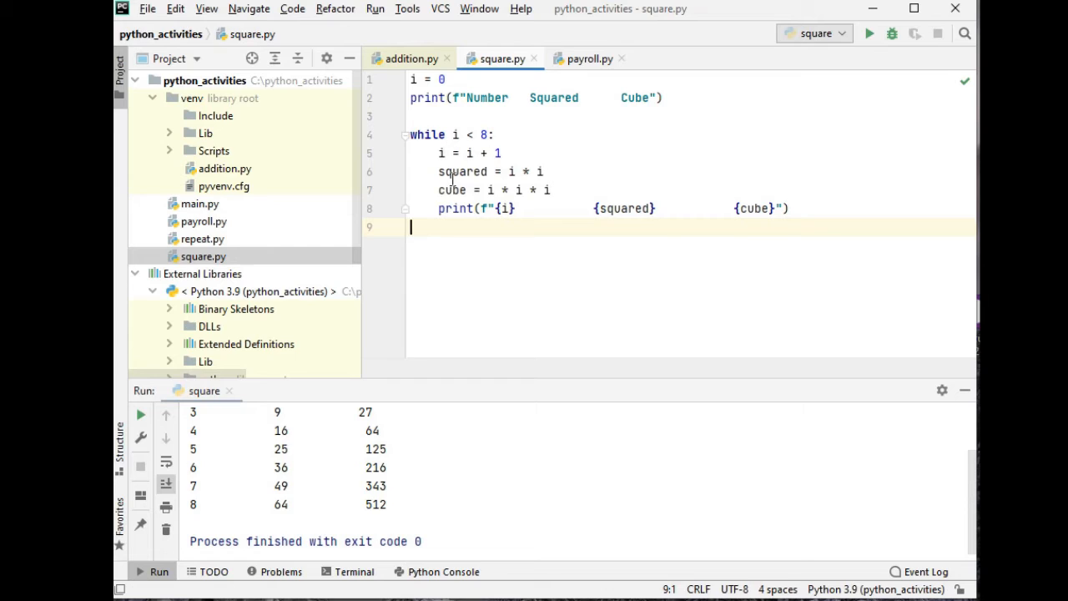
mouse_move(514, 181)
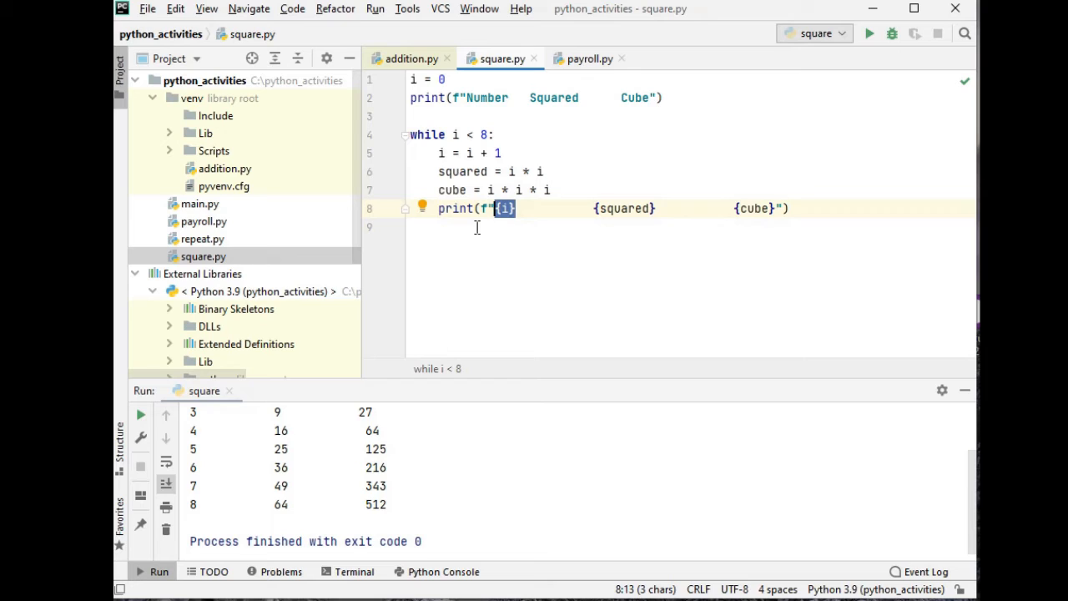
mouse_move(616, 257)
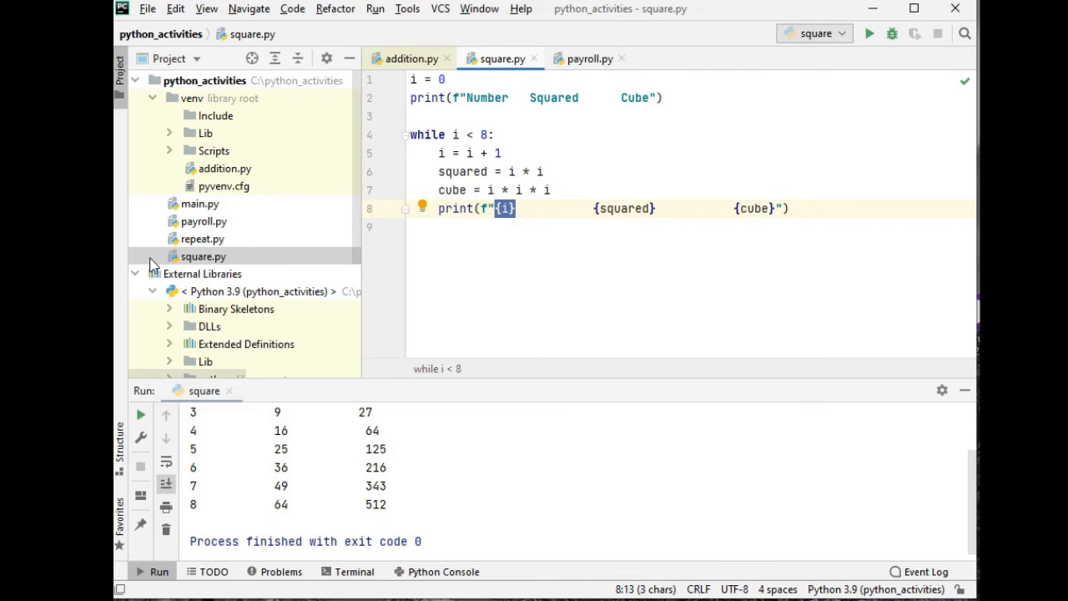
right_click(201, 256)
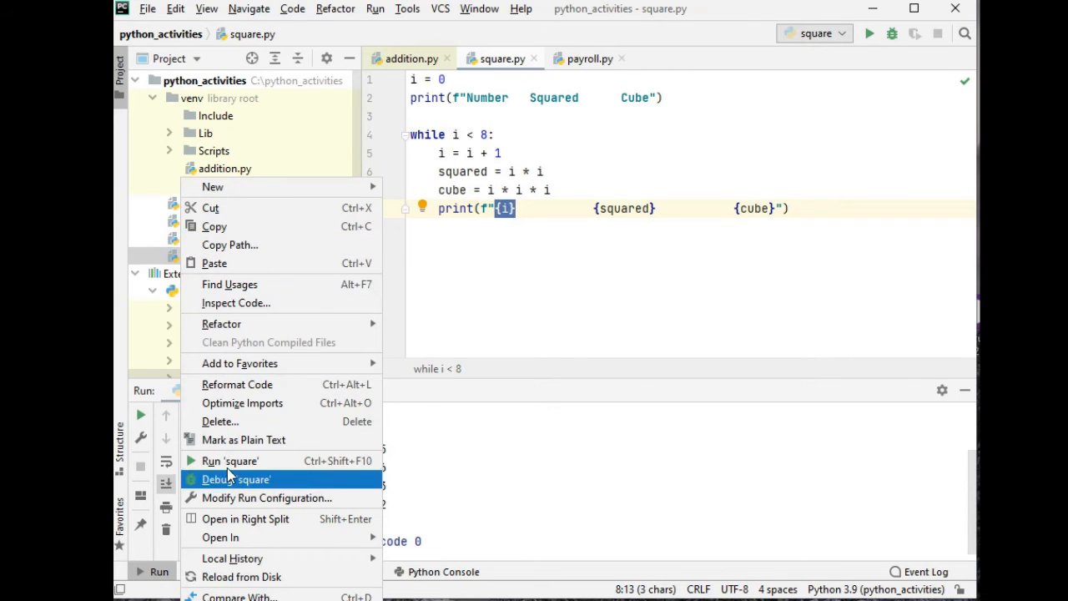
click(229, 461)
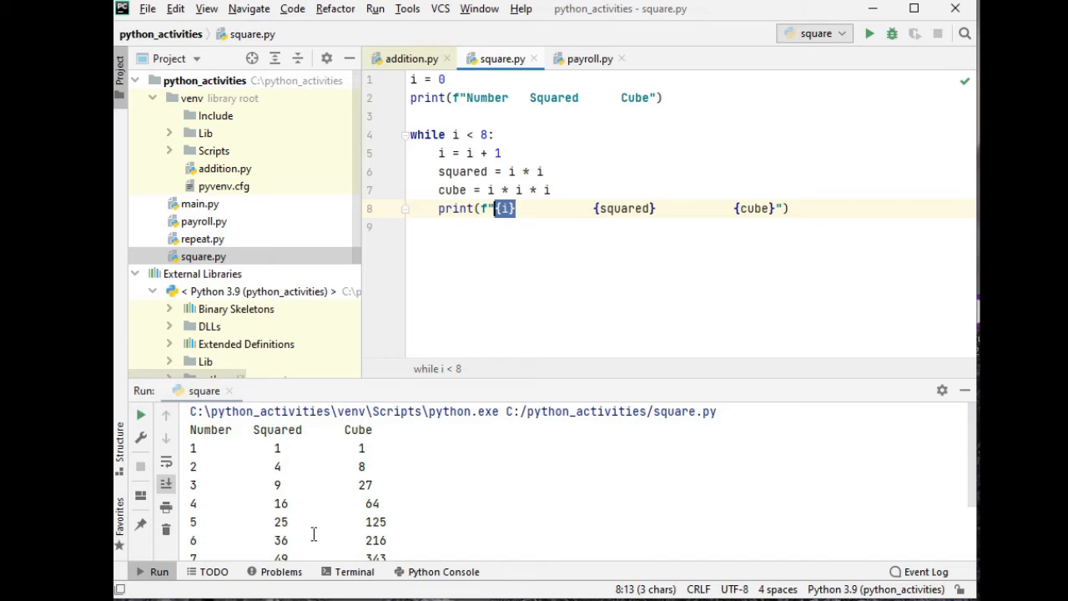
scroll(down, 3)
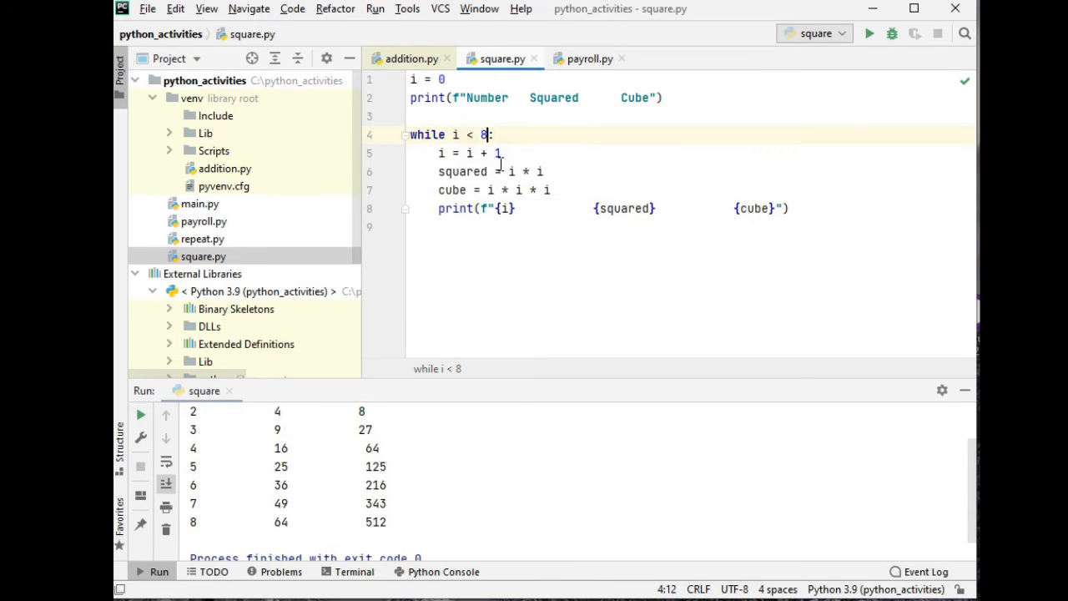
Change the loop condition to while i < 10 and rerun, printing rows through 10 (cube 1000).
text(10)
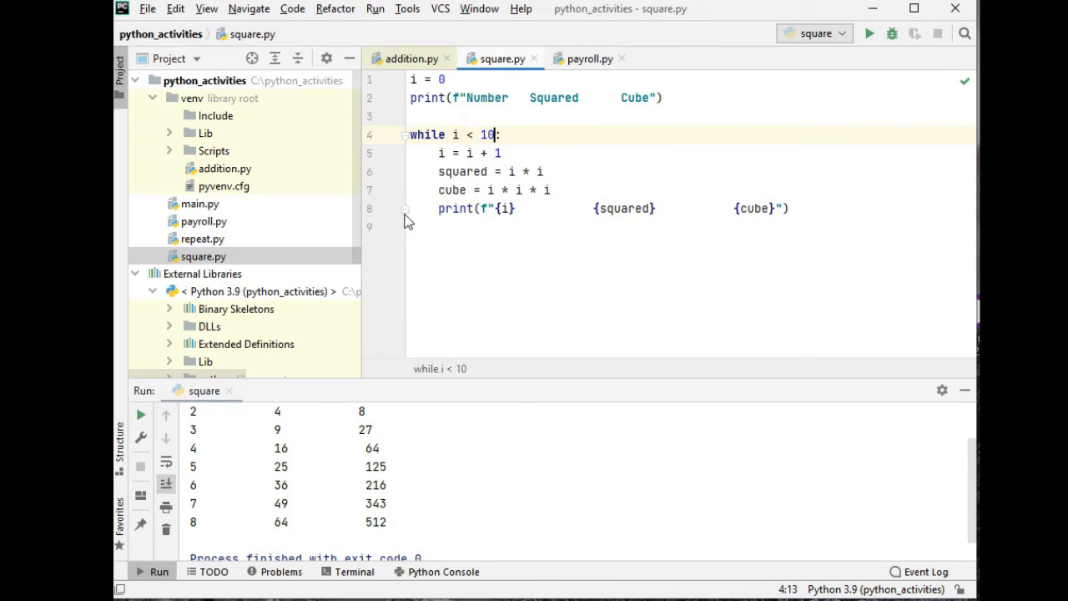
click(868, 33)
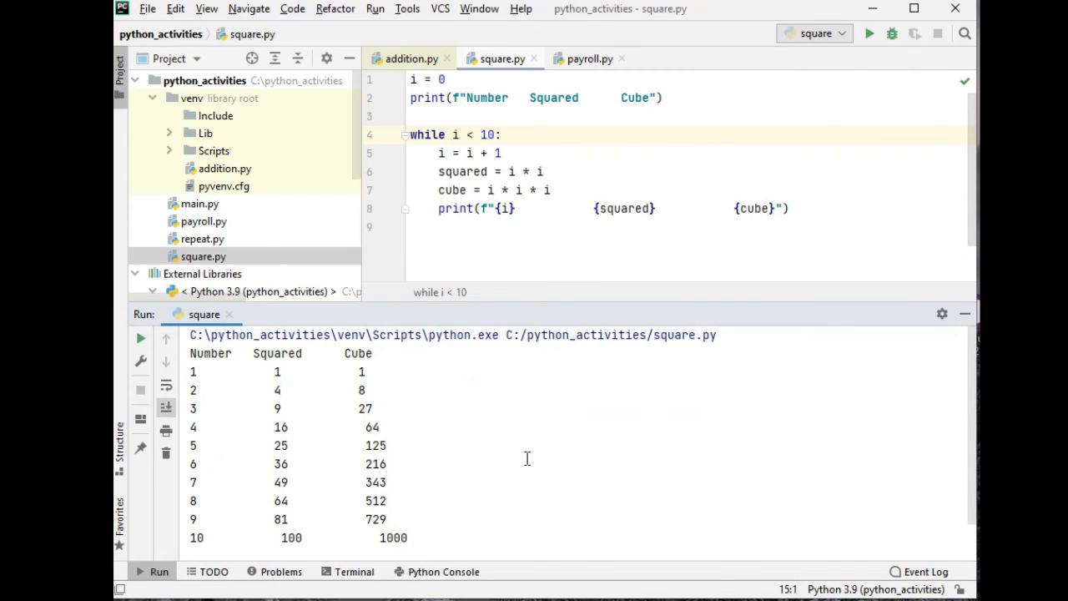
mouse_move(525, 461)
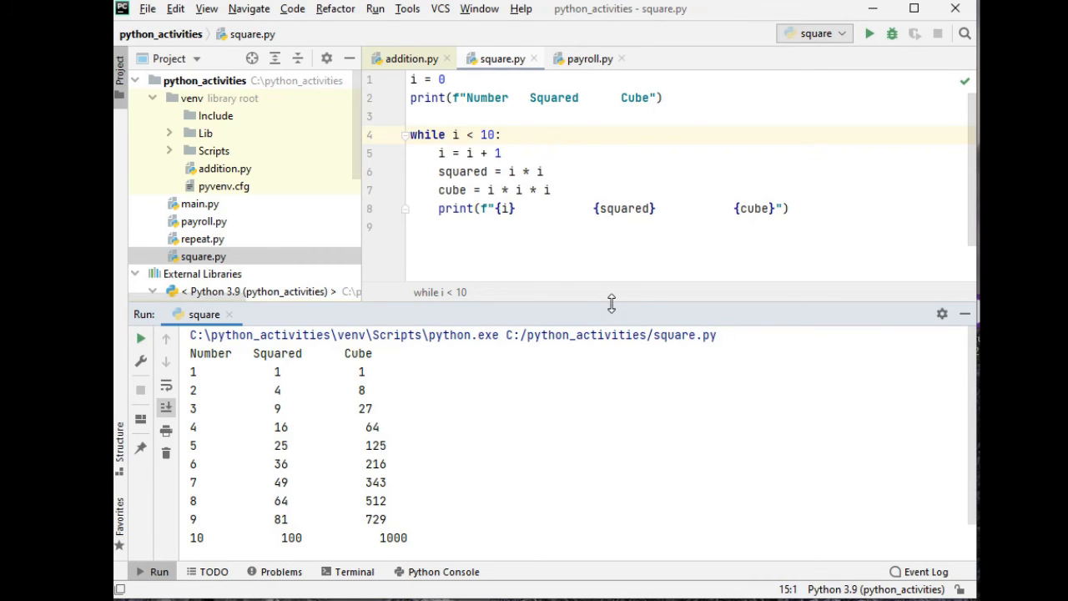
drag(611, 303, 628, 294)
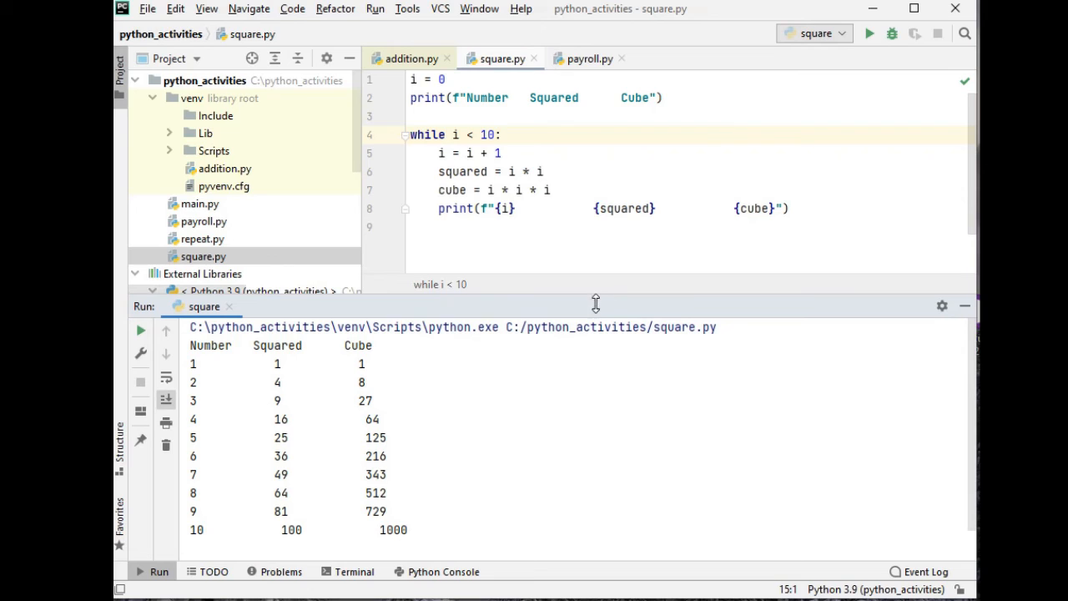
mouse_move(572, 364)
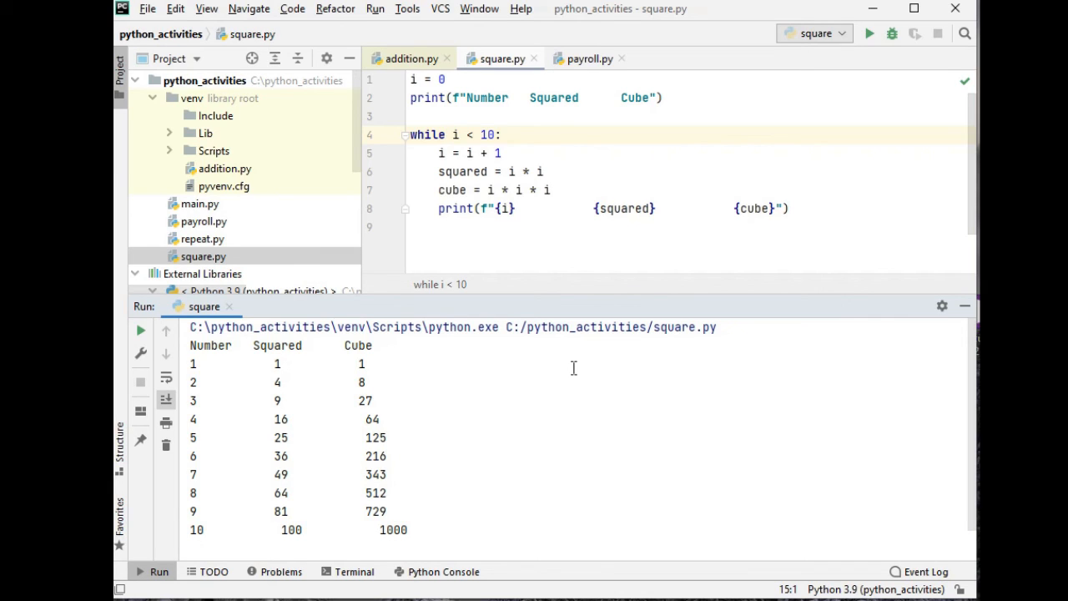
mouse_move(570, 369)
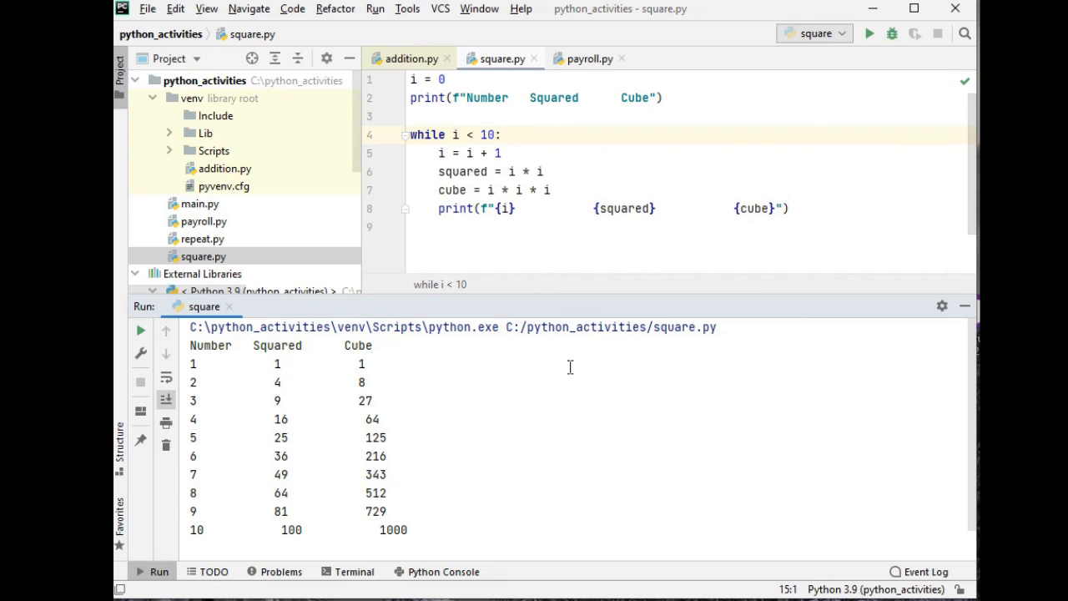
mouse_move(578, 365)
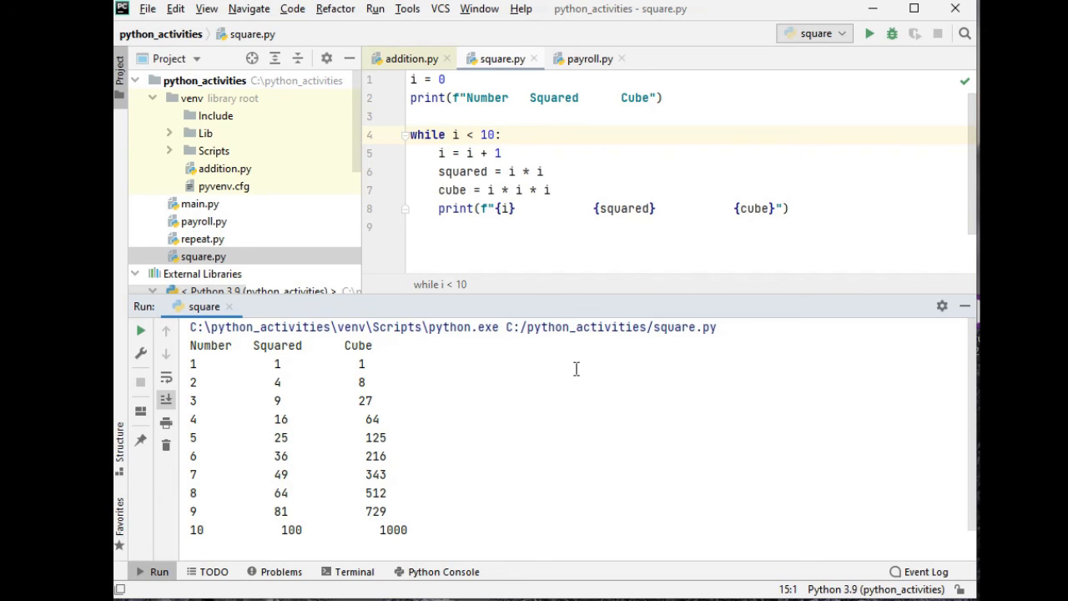
mouse_move(574, 373)
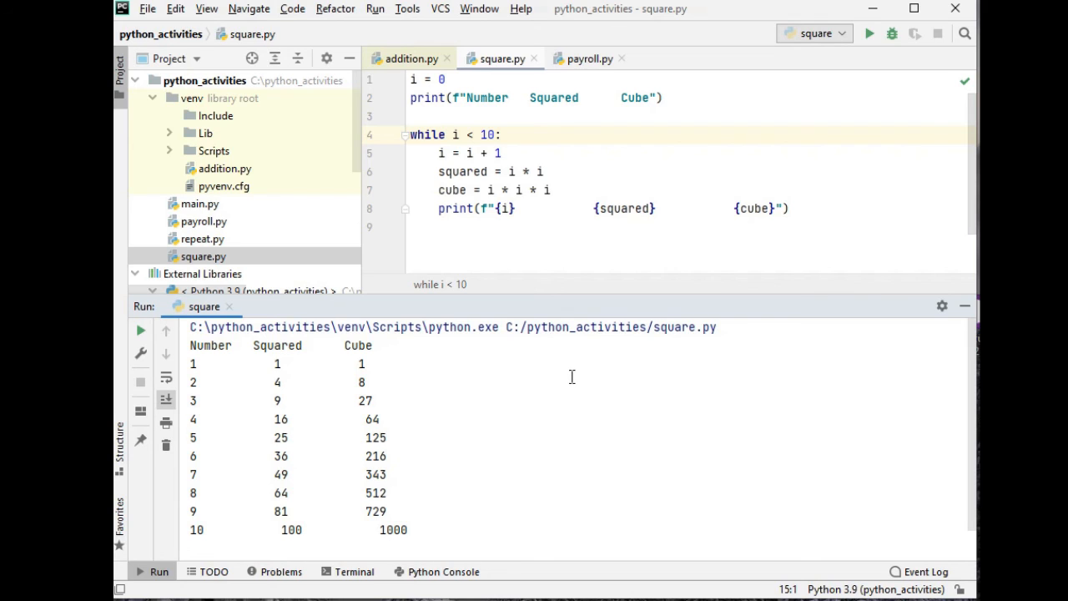
mouse_move(914, 34)
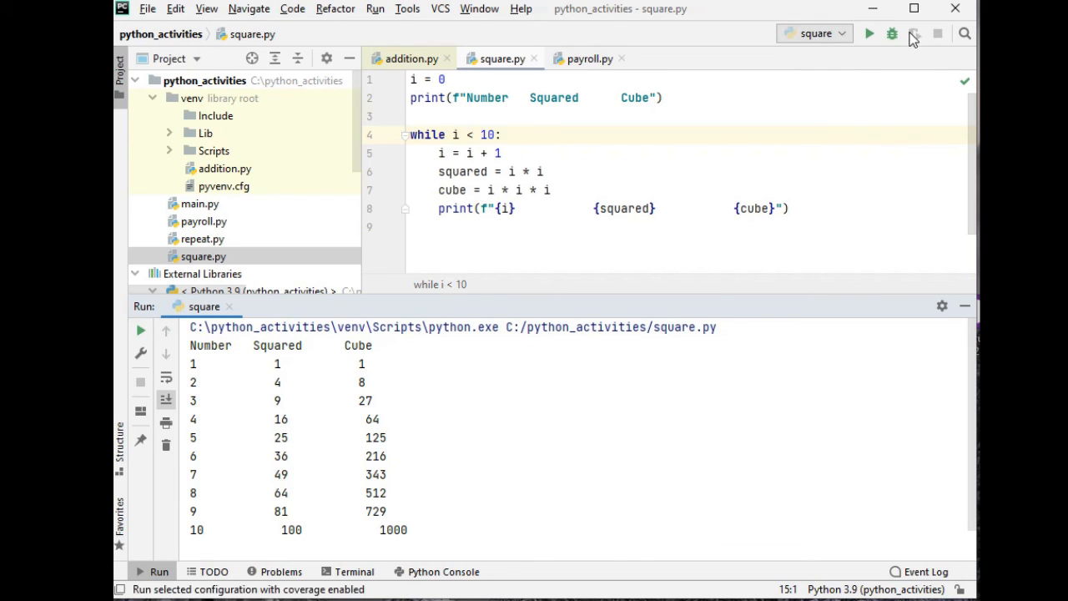